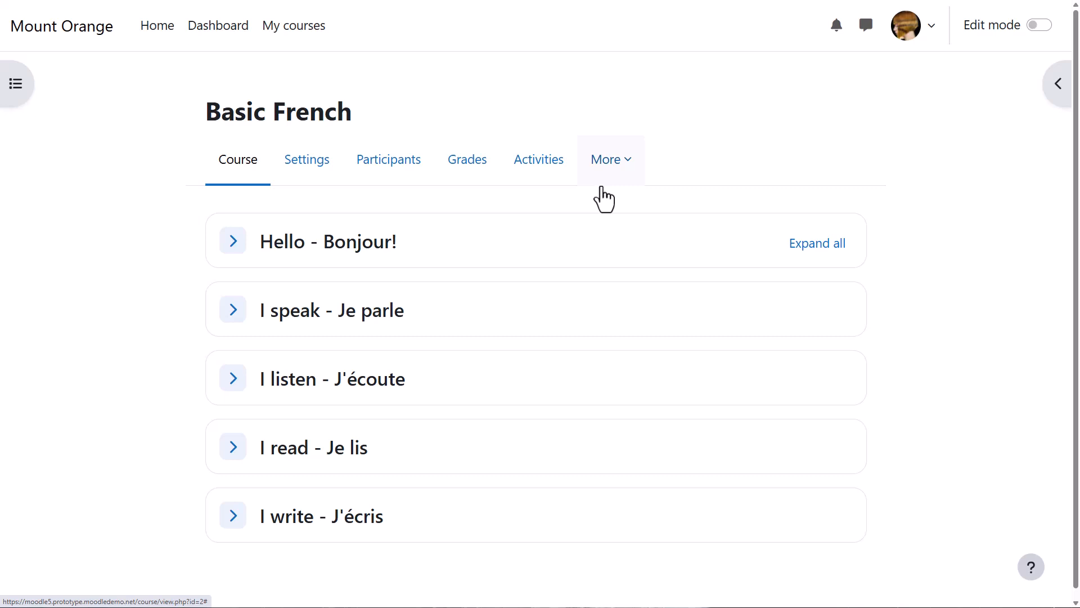
mouse_move(625, 174)
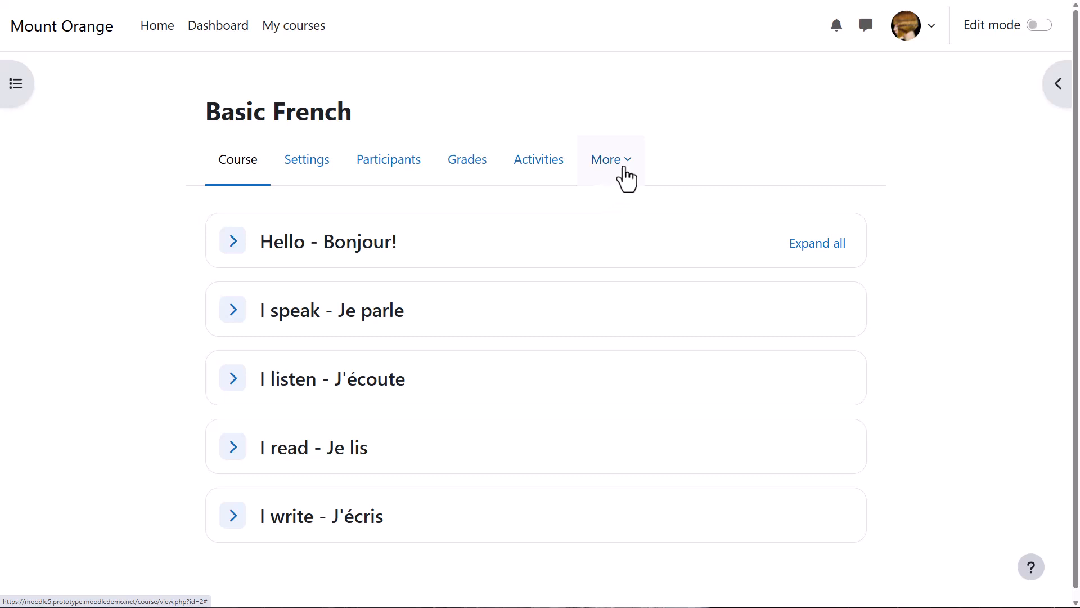
Step: Show the More dropdown of course pages for Basic French
left_click(610, 160)
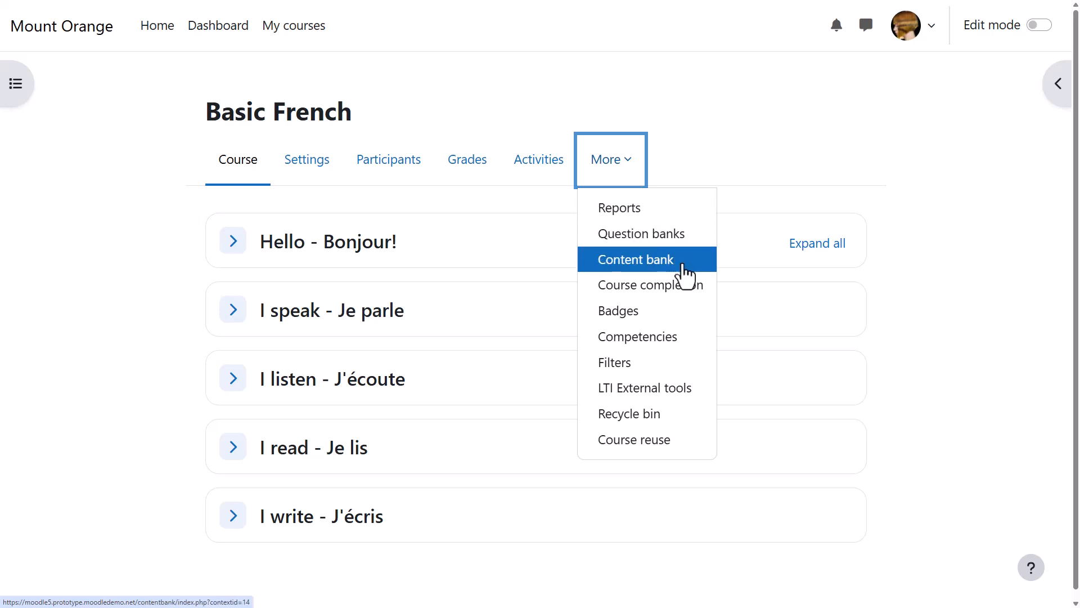
Step: From the content bank, create a new Multiple Choice item to save as All about me
left_click(636, 259)
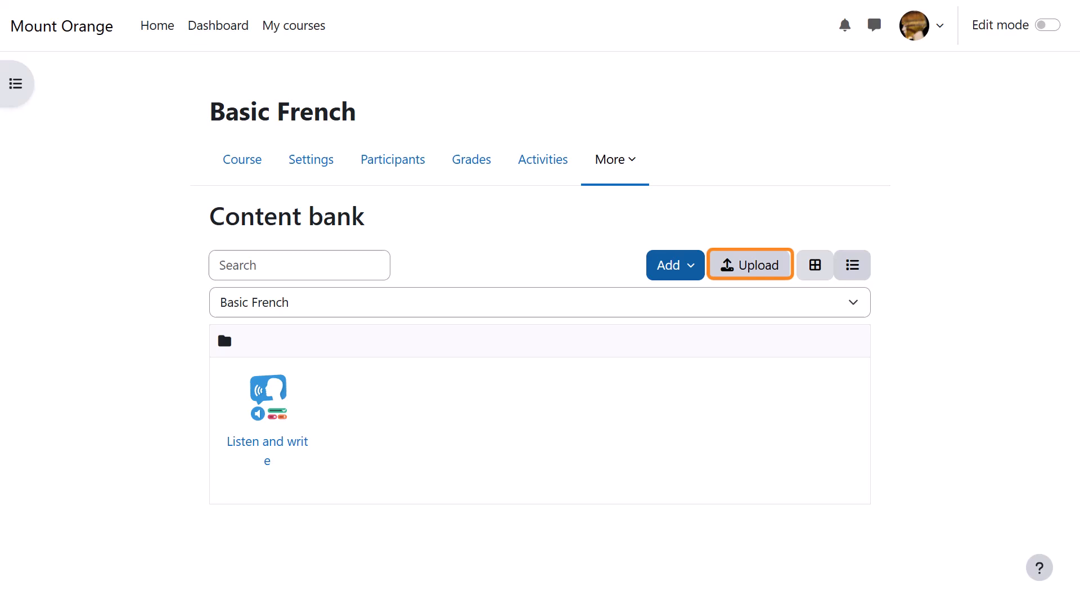
mouse_move(678, 302)
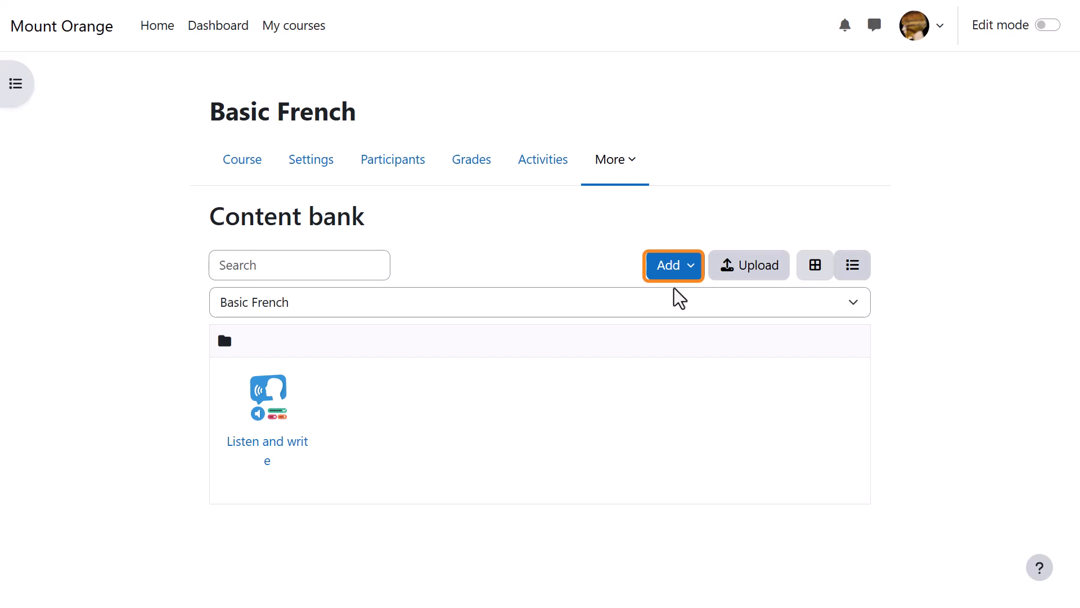
left_click(673, 265)
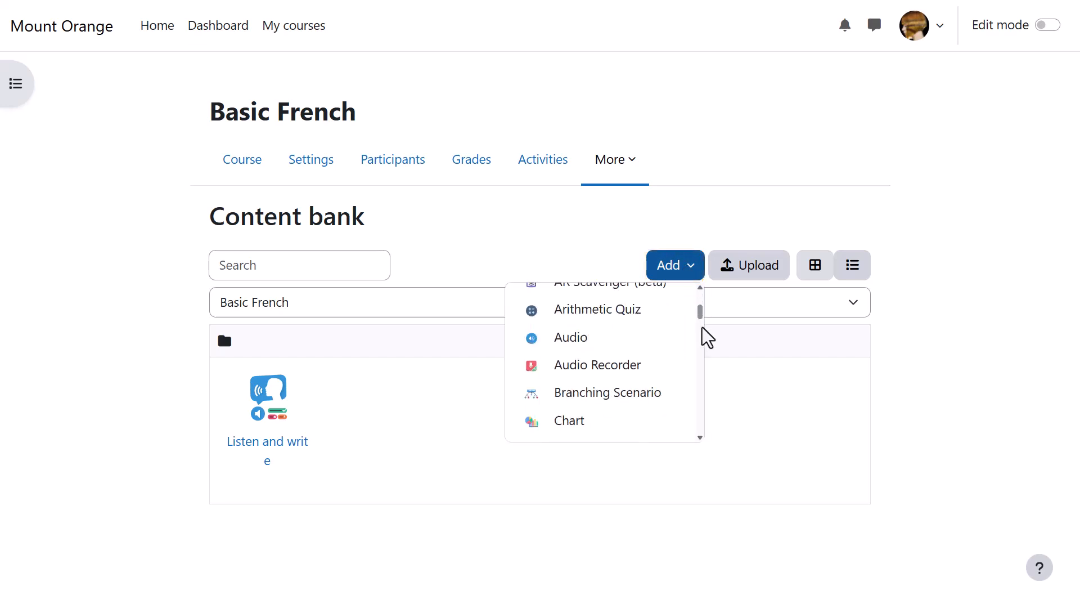
scroll("down", 3)
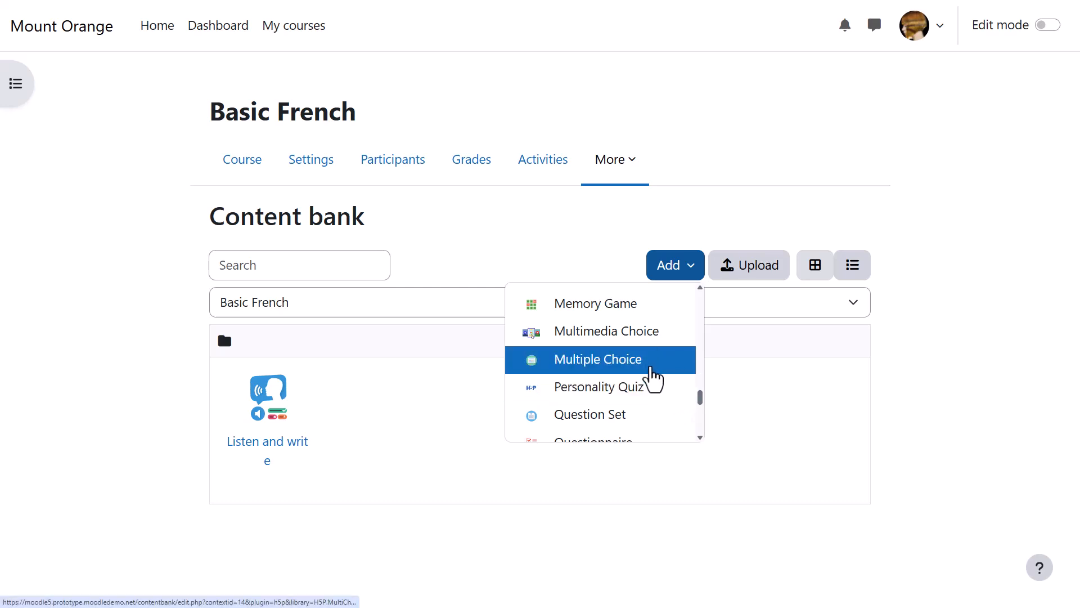
left_click(597, 359)
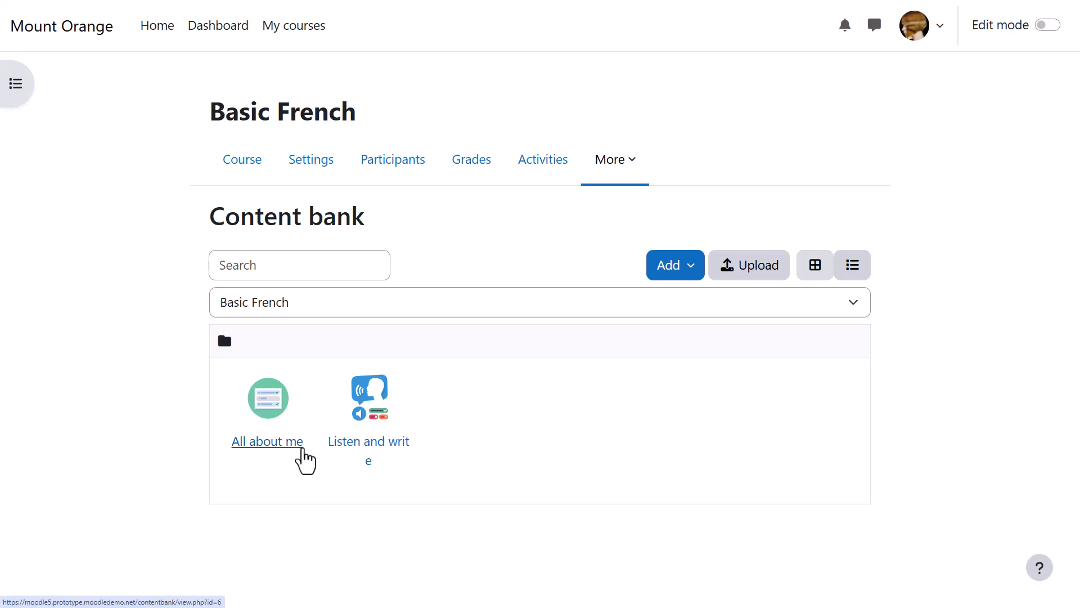
mouse_move(242, 160)
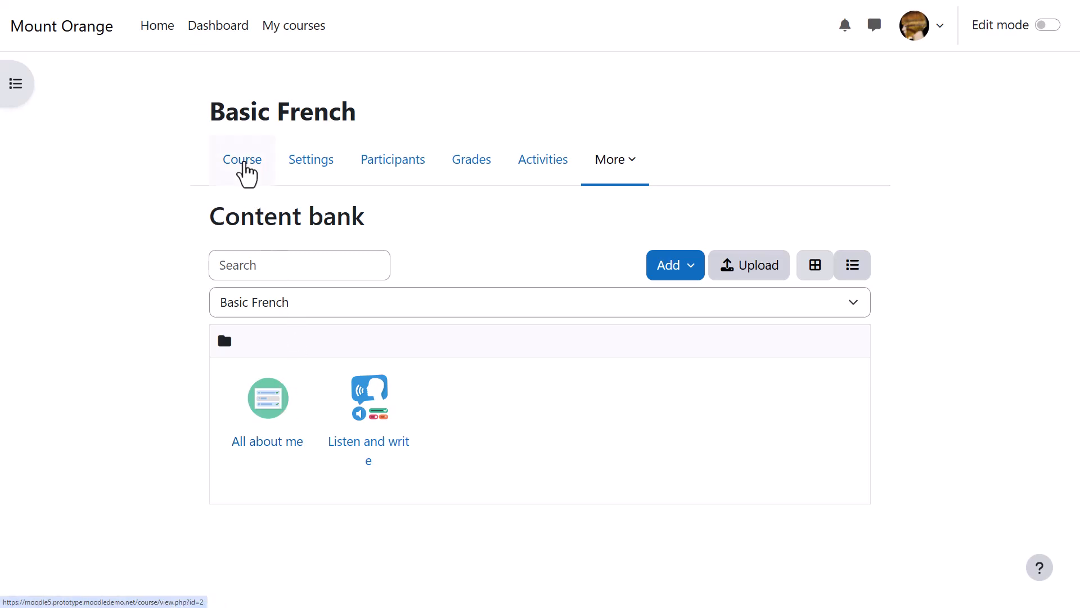
Step: Return to the Basic French course page with Edit mode on and I speak - Je parle expanded
left_click(242, 160)
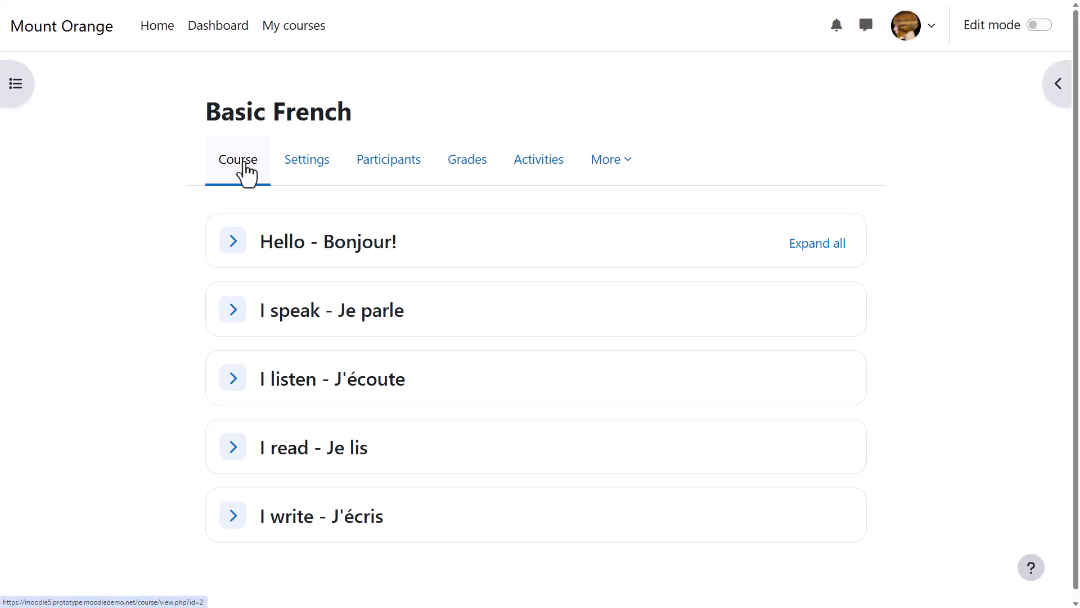
left_click(1039, 25)
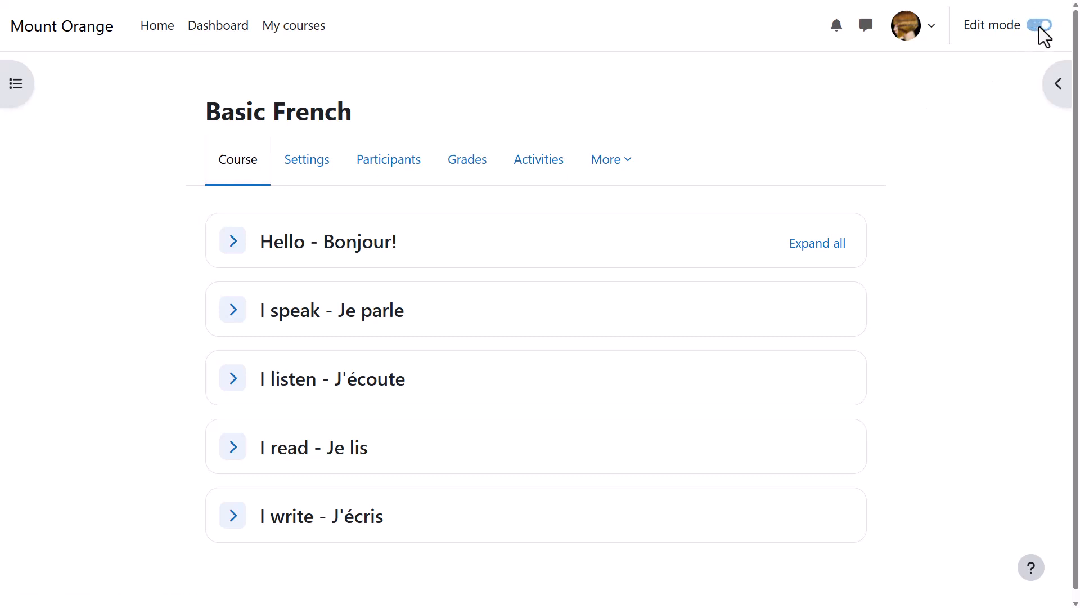
left_click(1040, 25)
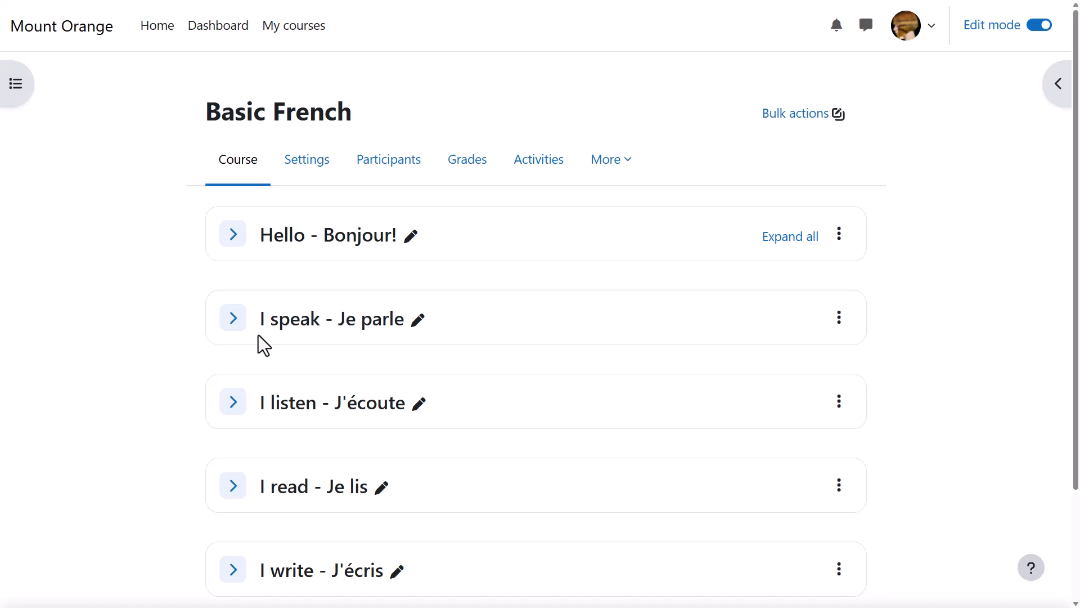
Step: Start adding new content at the top of the I speak section, above Meet and greet quiz
left_click(233, 317)
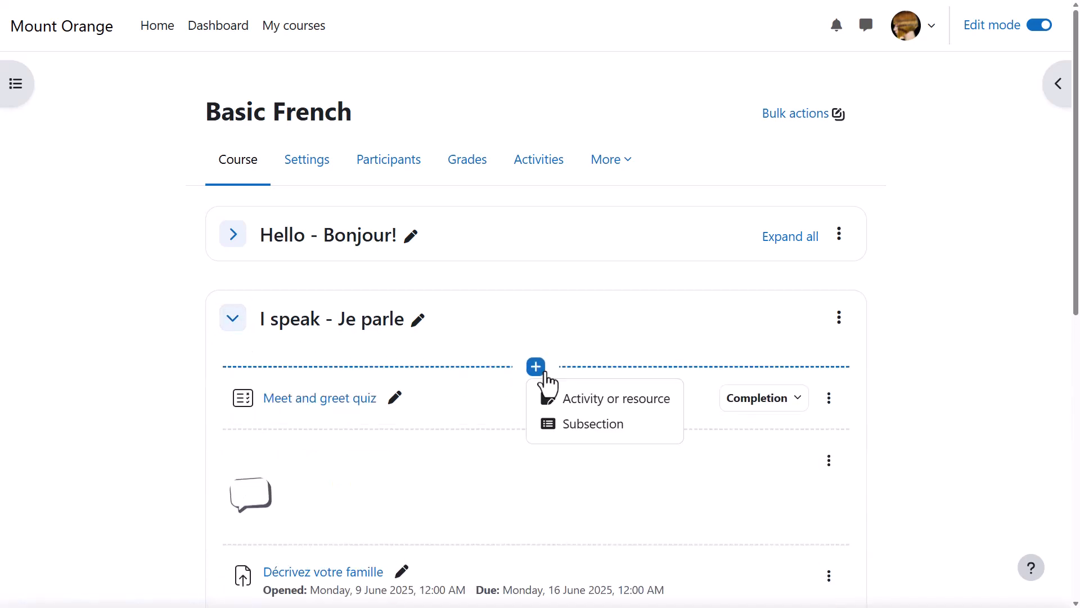
left_click(591, 423)
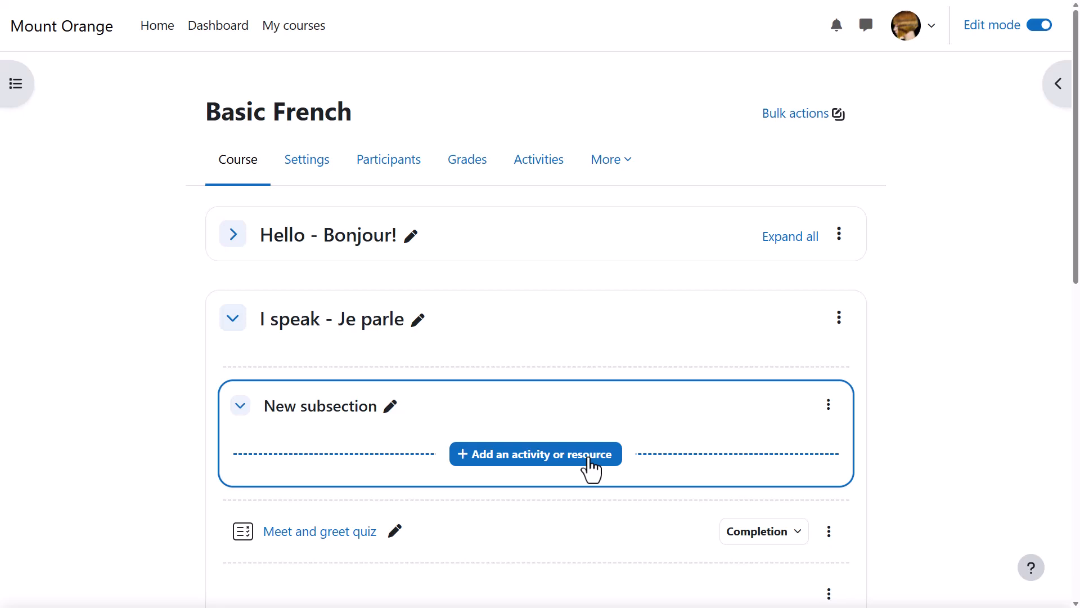
left_click(535, 454)
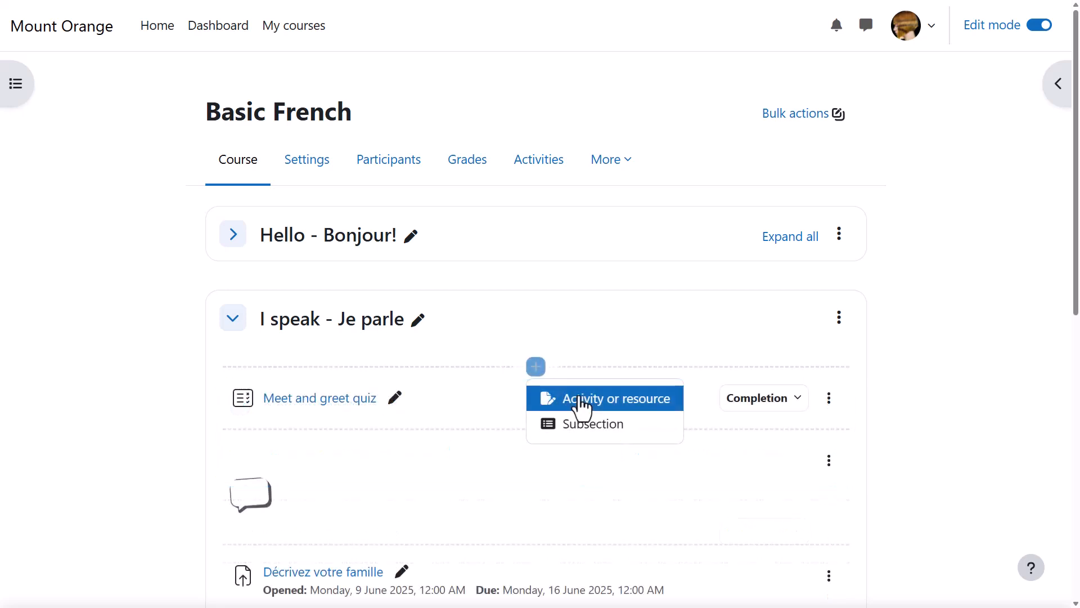
Step: Add an H5P activity from the activity chooser, opening its form named Situation 1
left_click(604, 399)
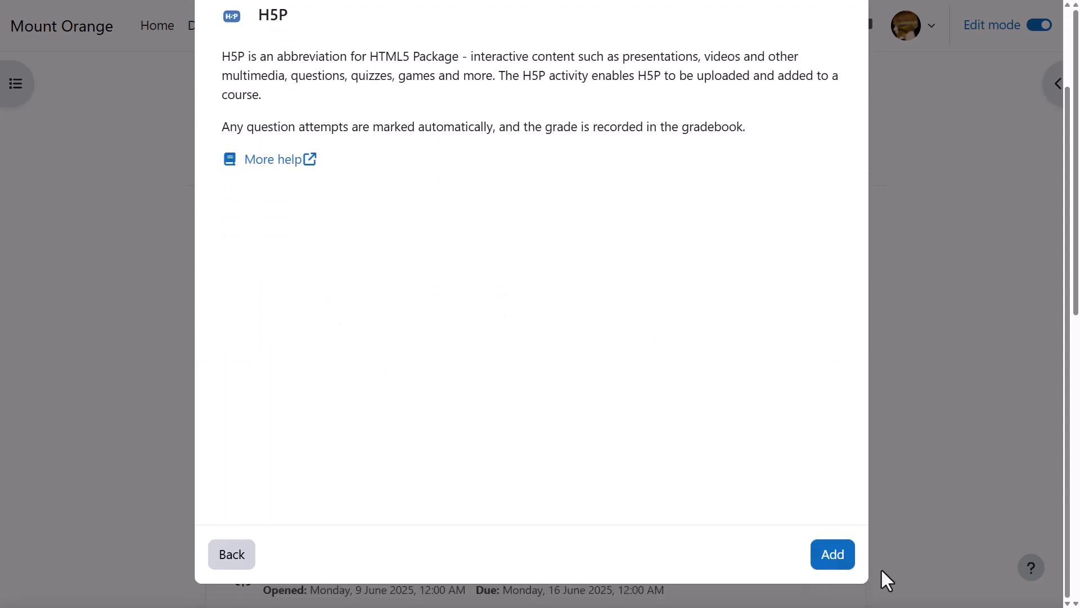
mouse_move(832, 553)
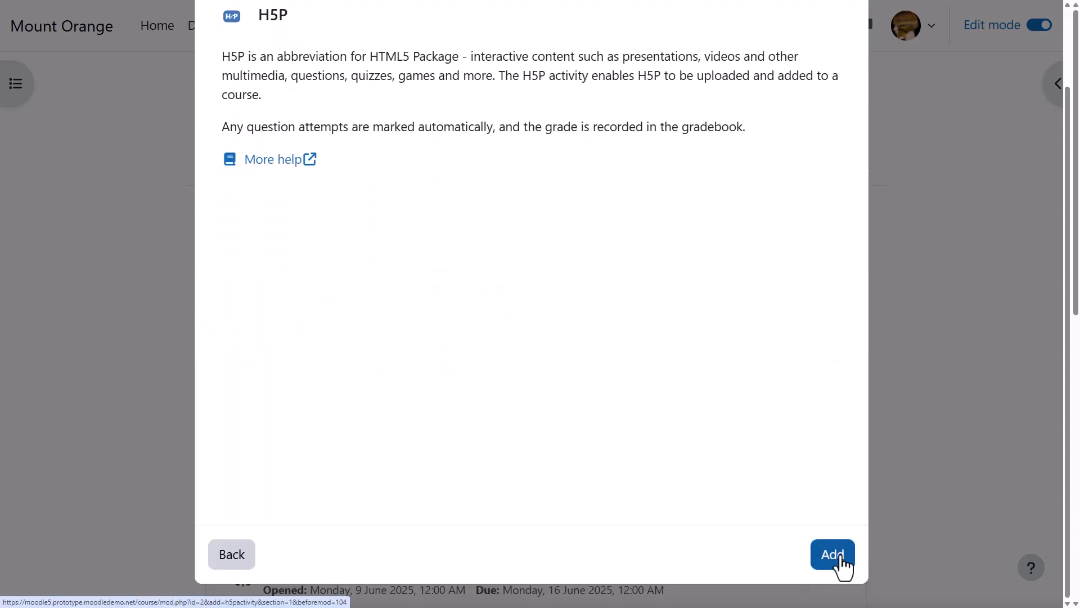
left_click(833, 553)
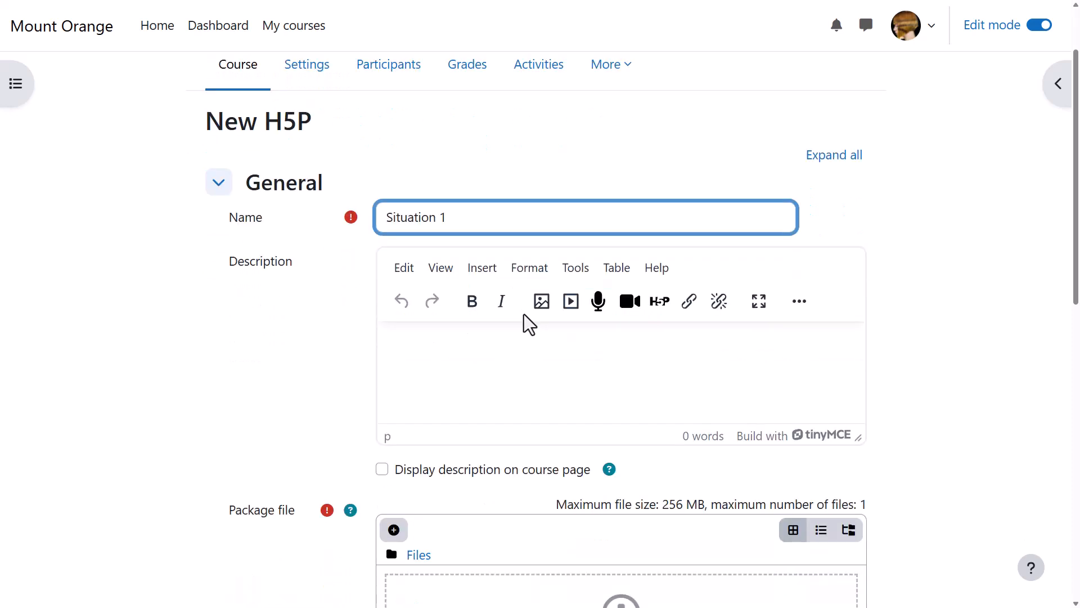
Step: Select All about me from Content bank > Basic French as the activity's package file
scroll("down", 3)
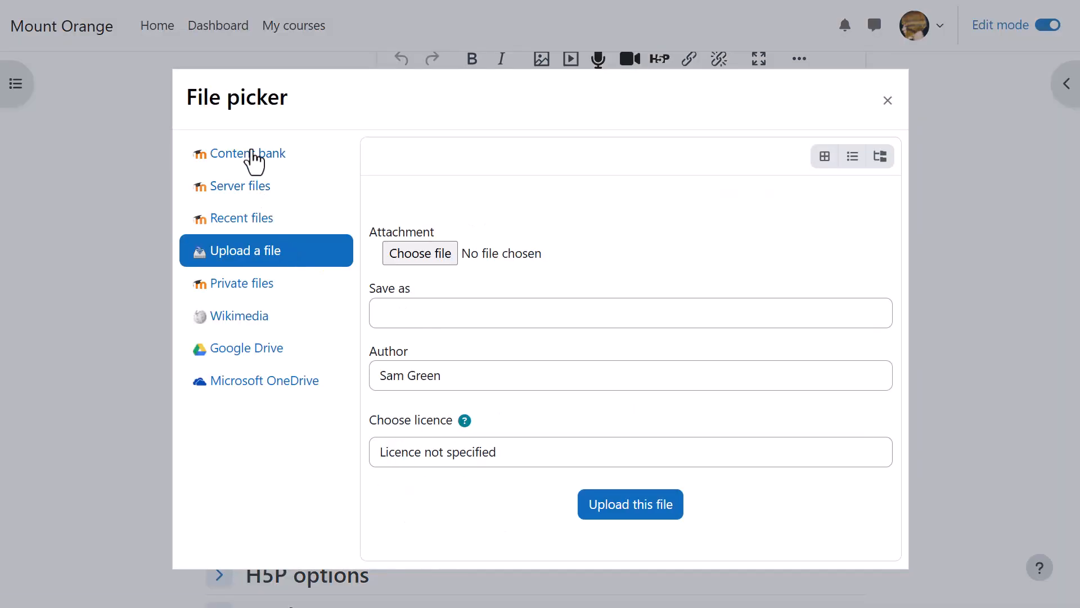
left_click(246, 153)
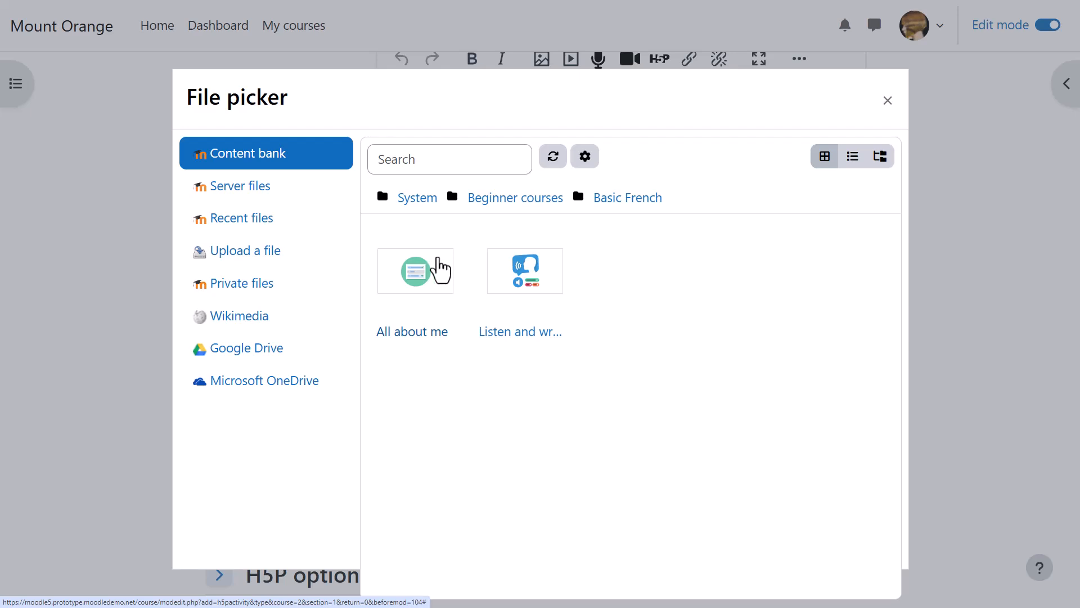
left_click(414, 270)
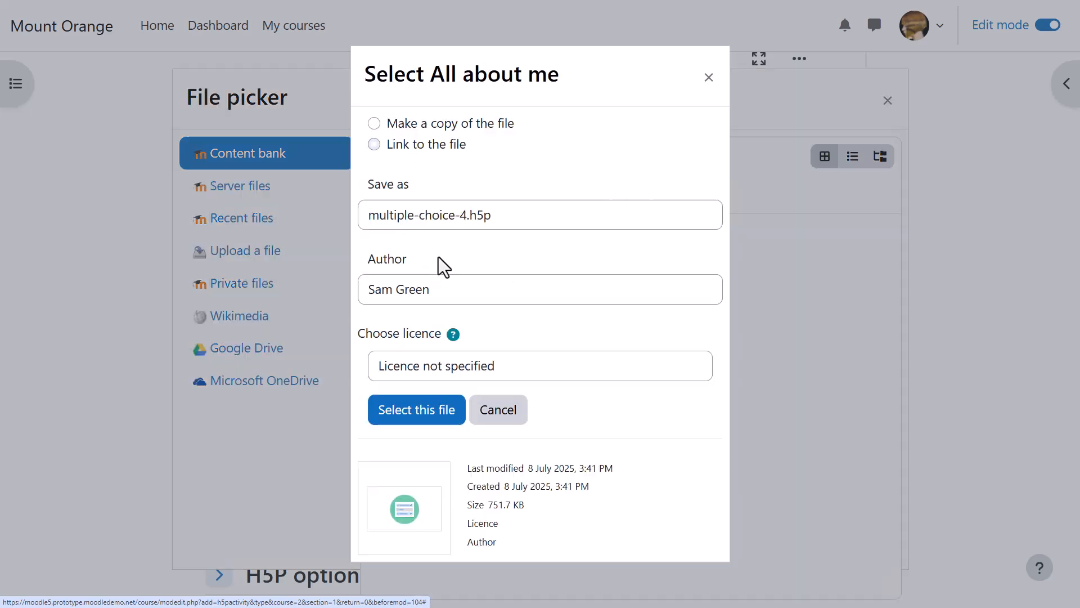
left_click(417, 409)
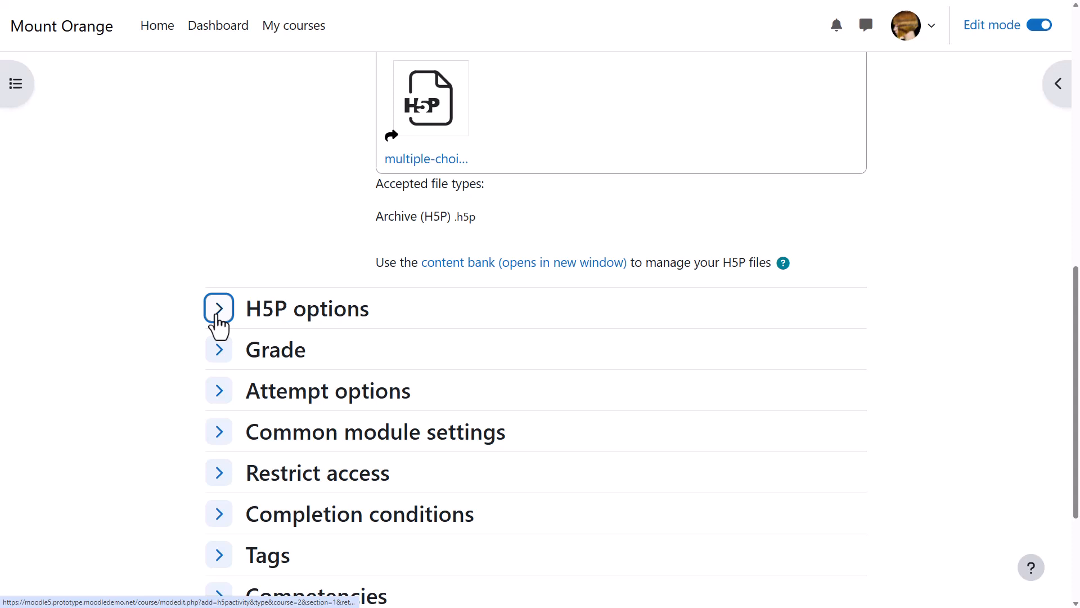
Step: Review the H5P display and attempt options without changing them
left_click(219, 308)
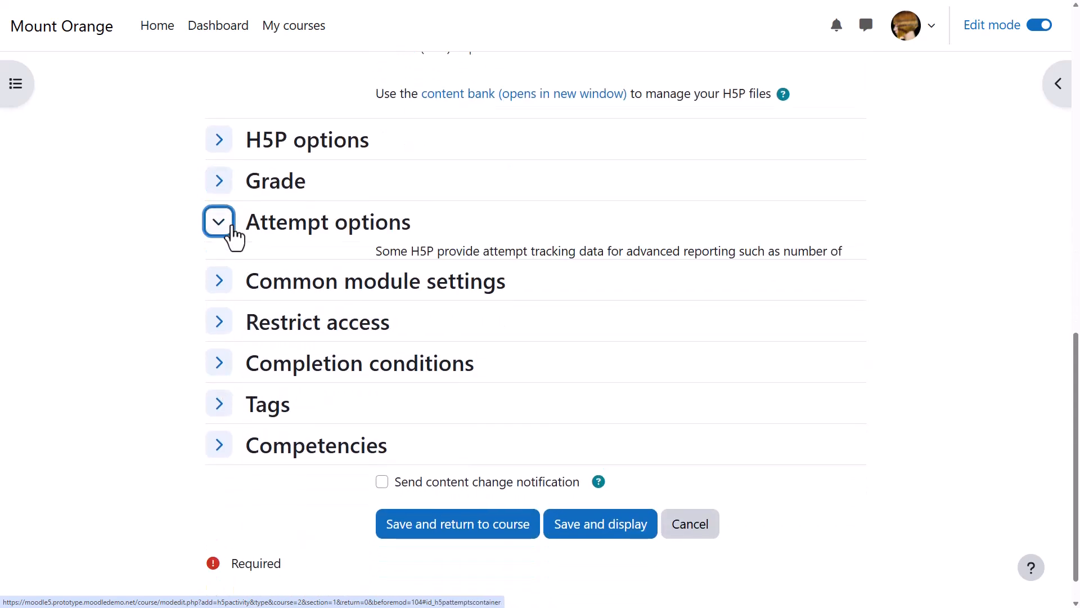
left_click(218, 222)
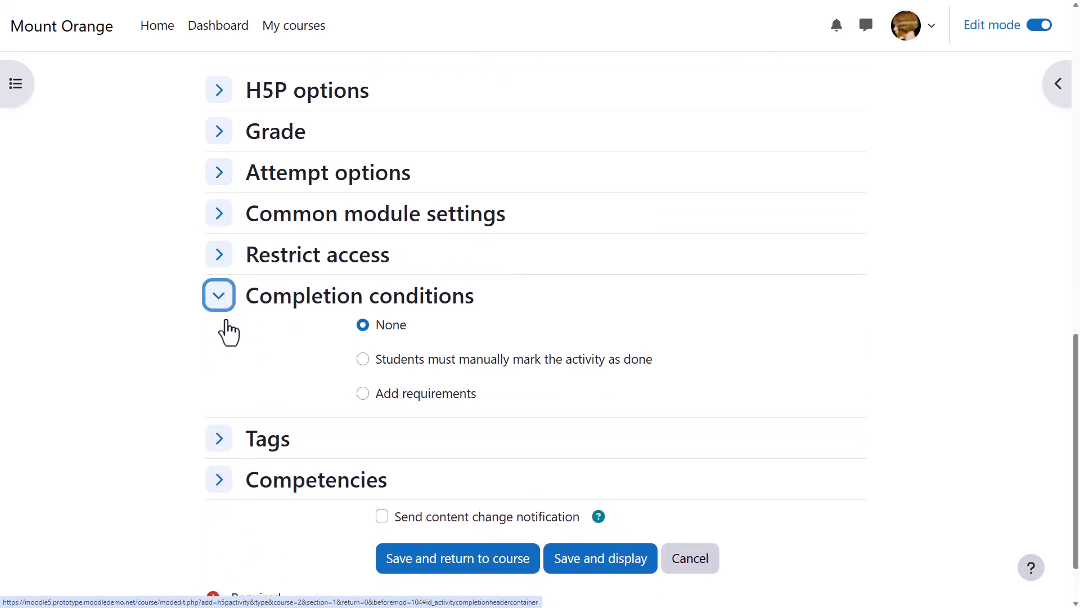
scroll("down", 3)
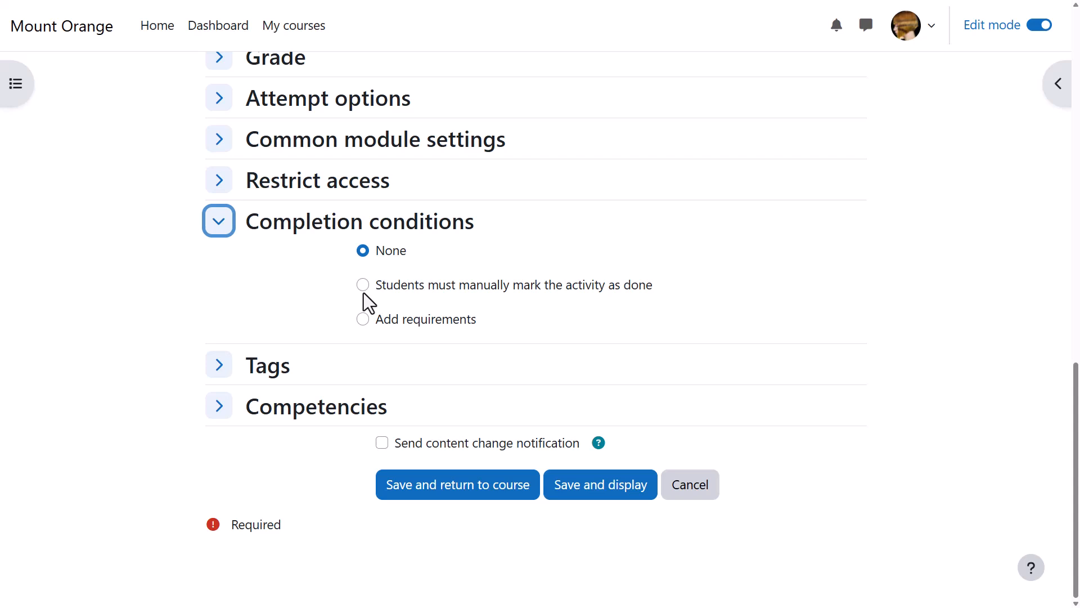
Step: Require students to receive any grade as the activity's completion condition
left_click(363, 320)
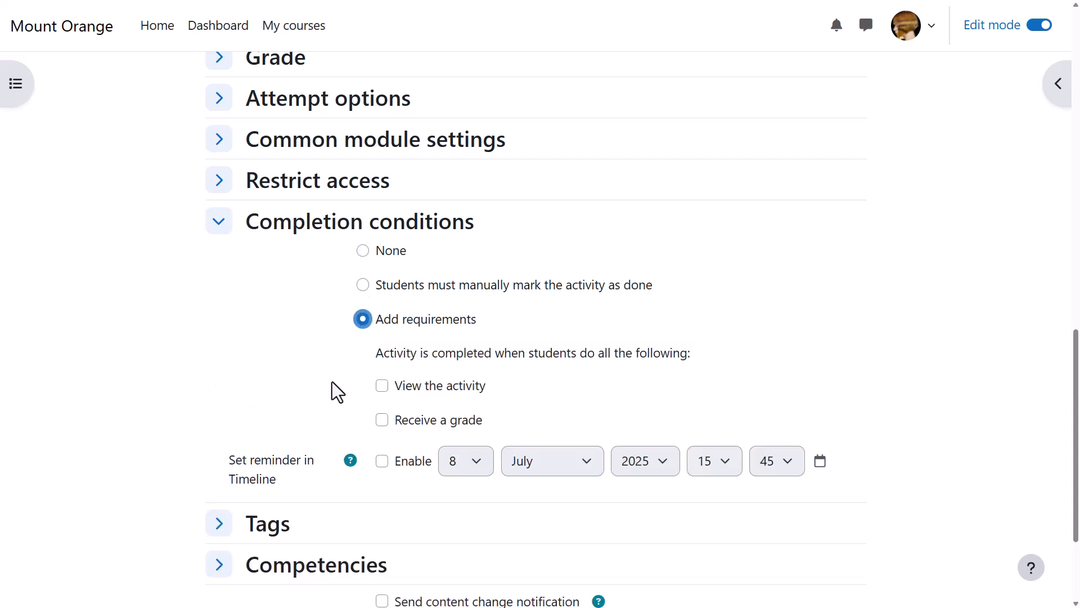
left_click(382, 419)
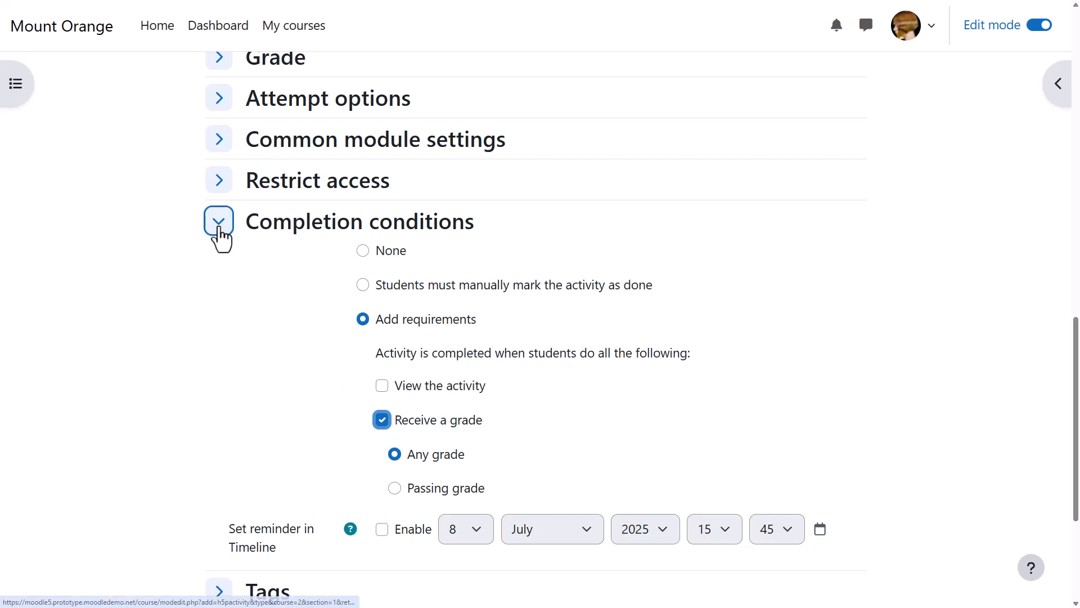
left_click(219, 222)
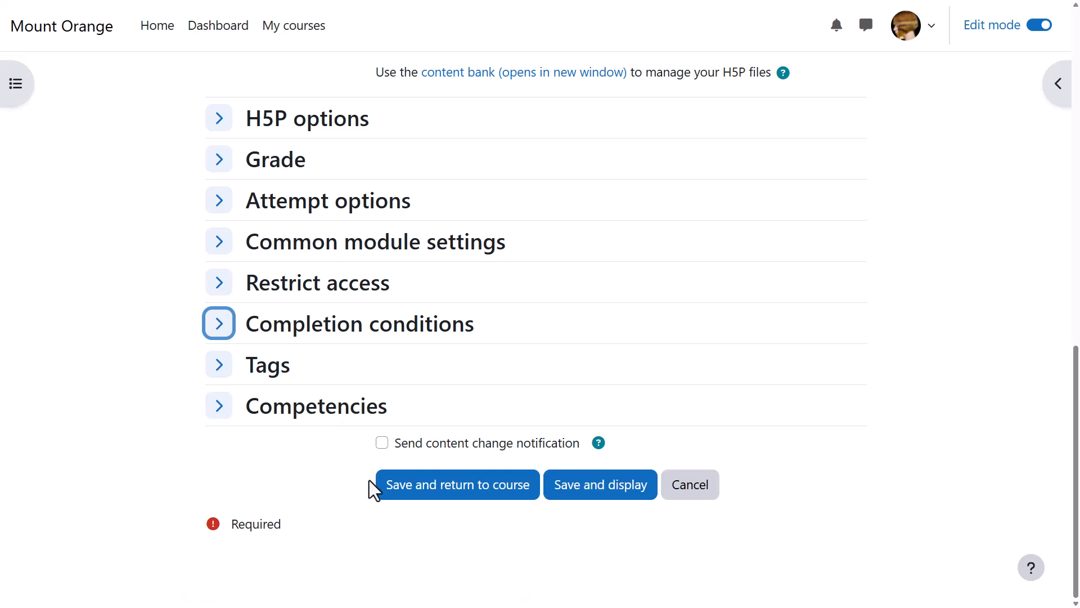
mouse_move(390, 458)
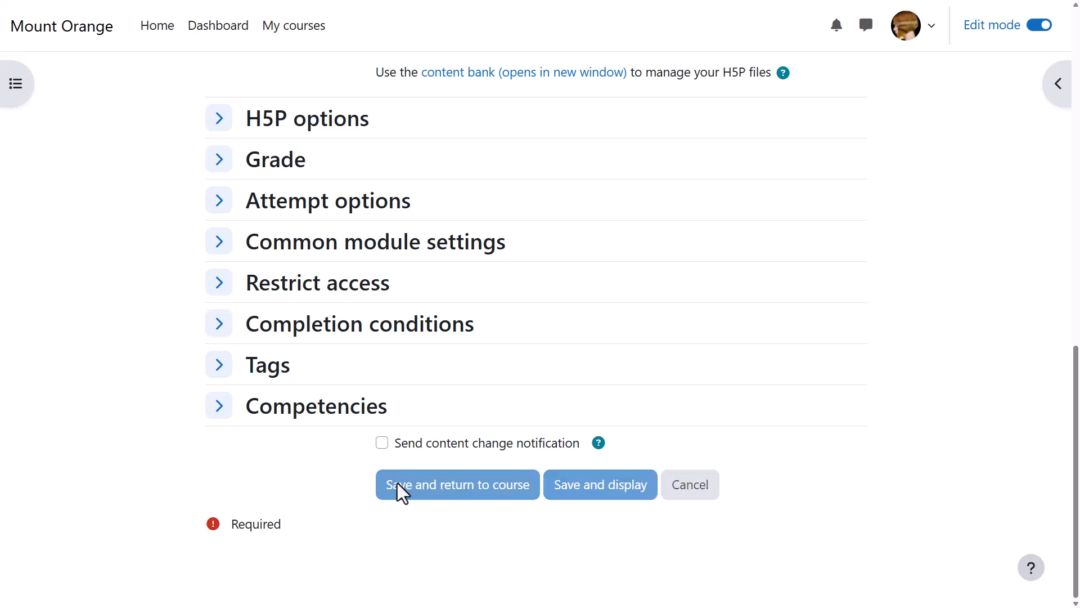
Step: Save and return to course so Situation 1 appears, then collapse I speak - Je parle
left_click(457, 484)
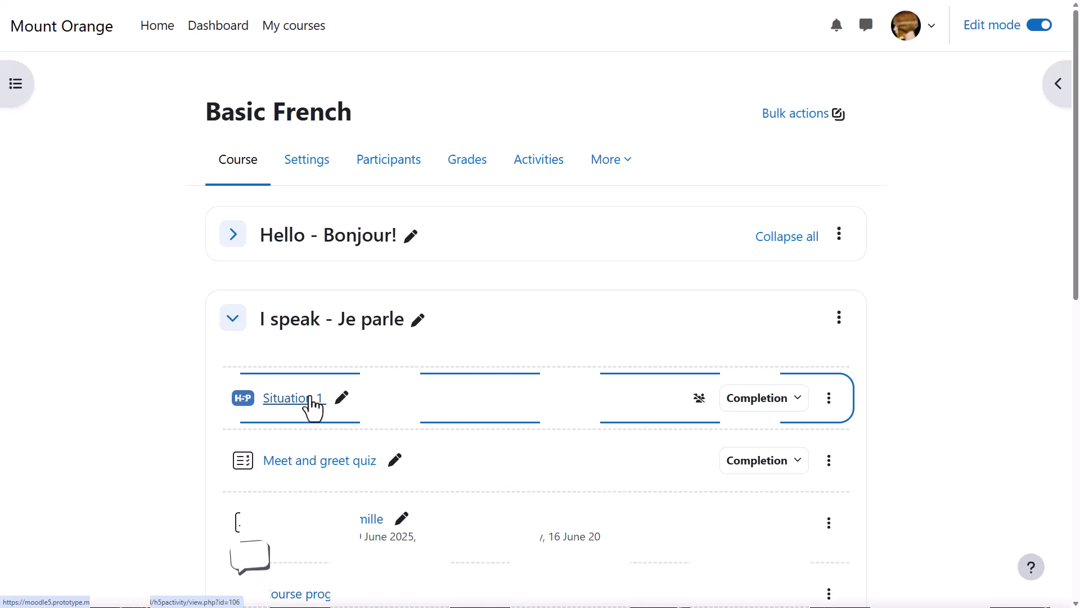
left_click(232, 317)
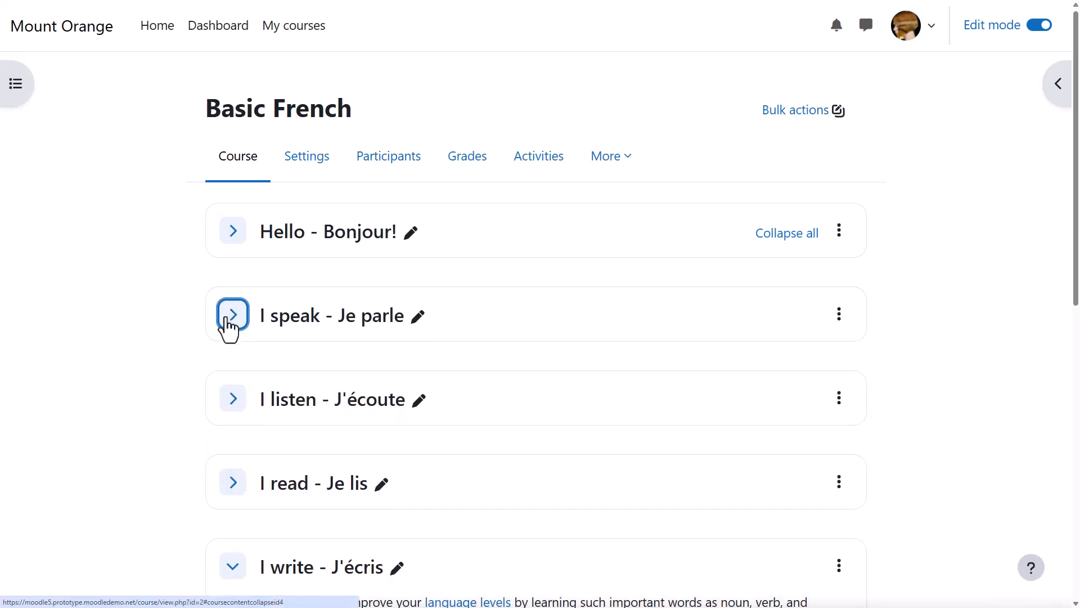
Step: From the I write section, open the Settings of the Listen and write page
scroll("down", 3)
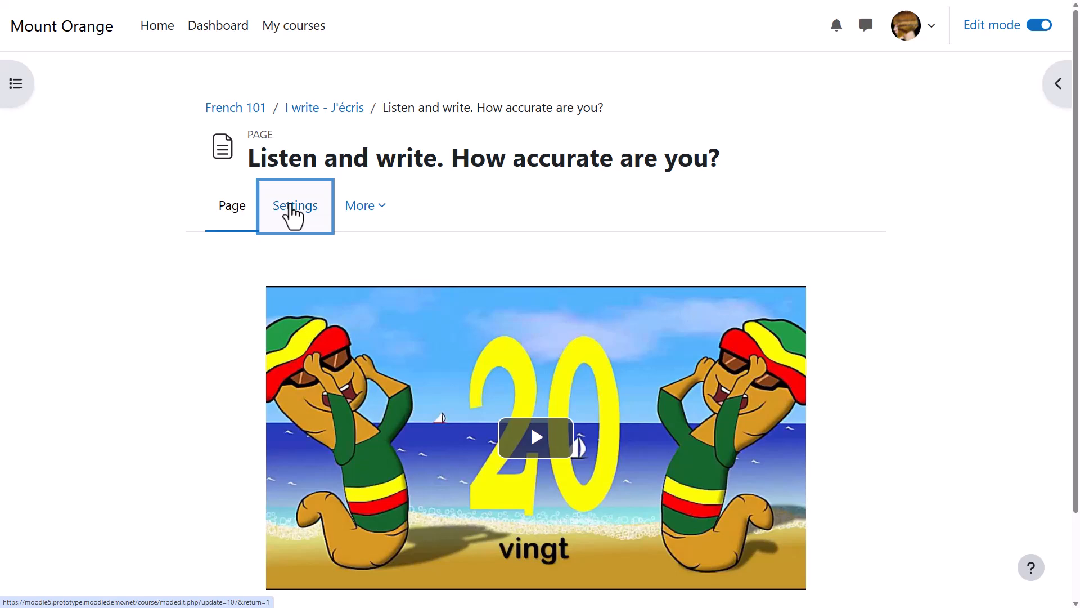
left_click(294, 205)
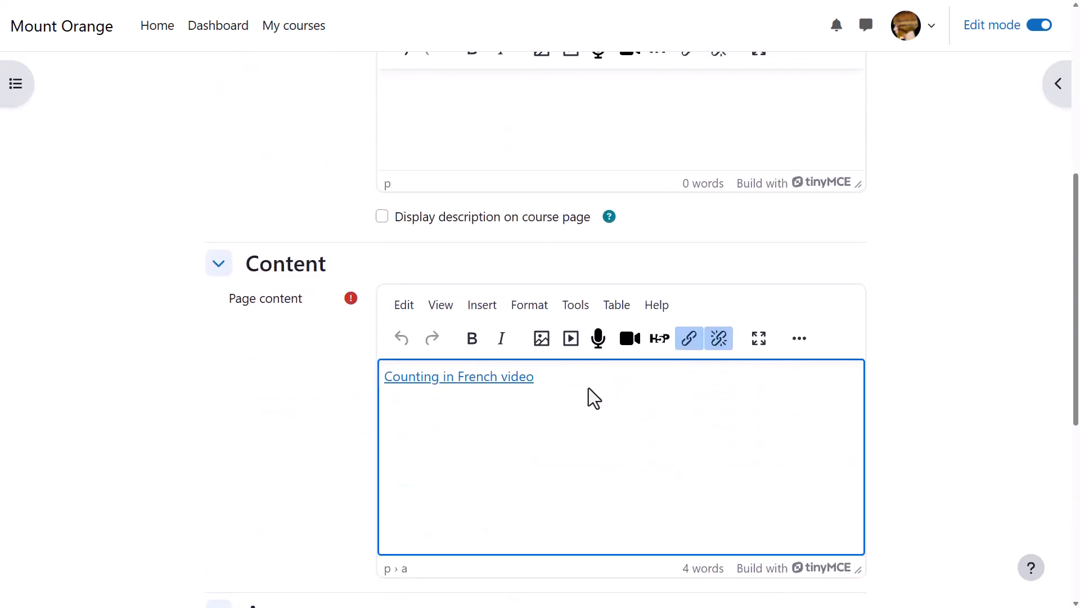
Step: Insert the Listen and write H5P dictation from the repositories below the counting video
left_click(659, 337)
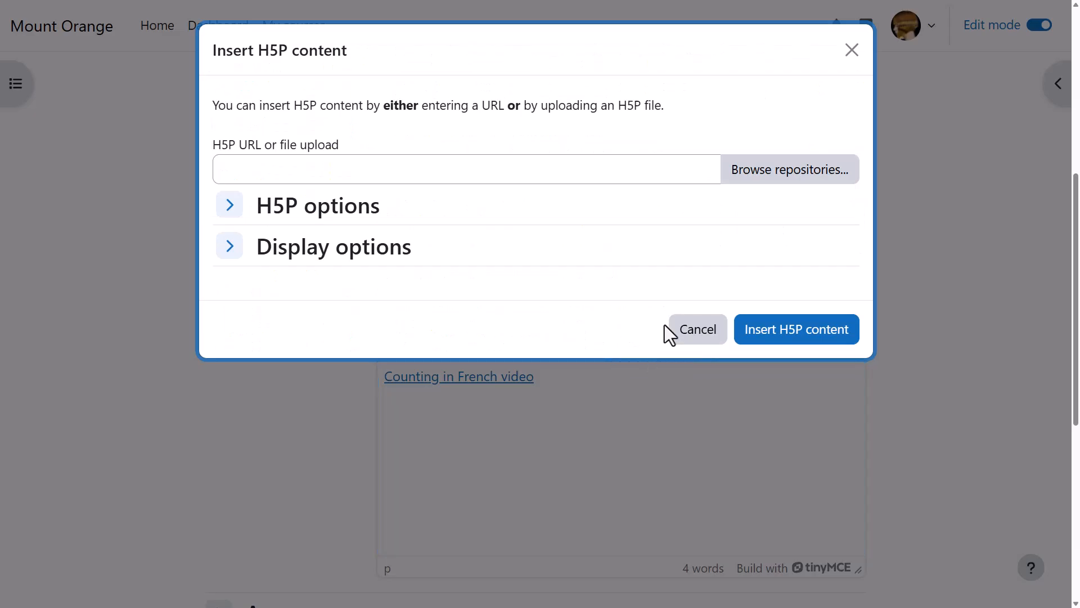
left_click(790, 169)
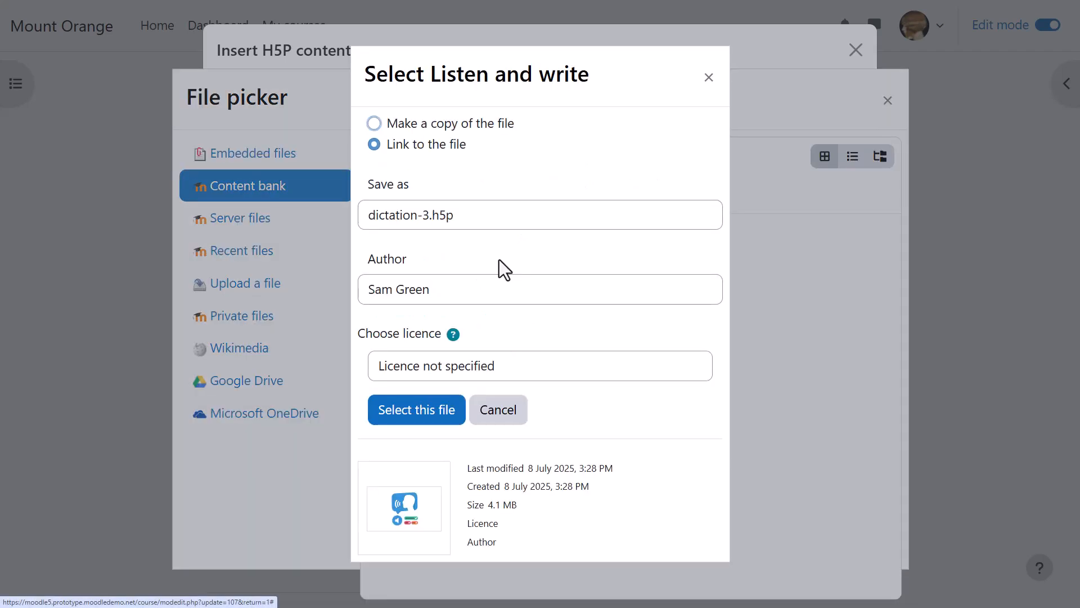
left_click(416, 409)
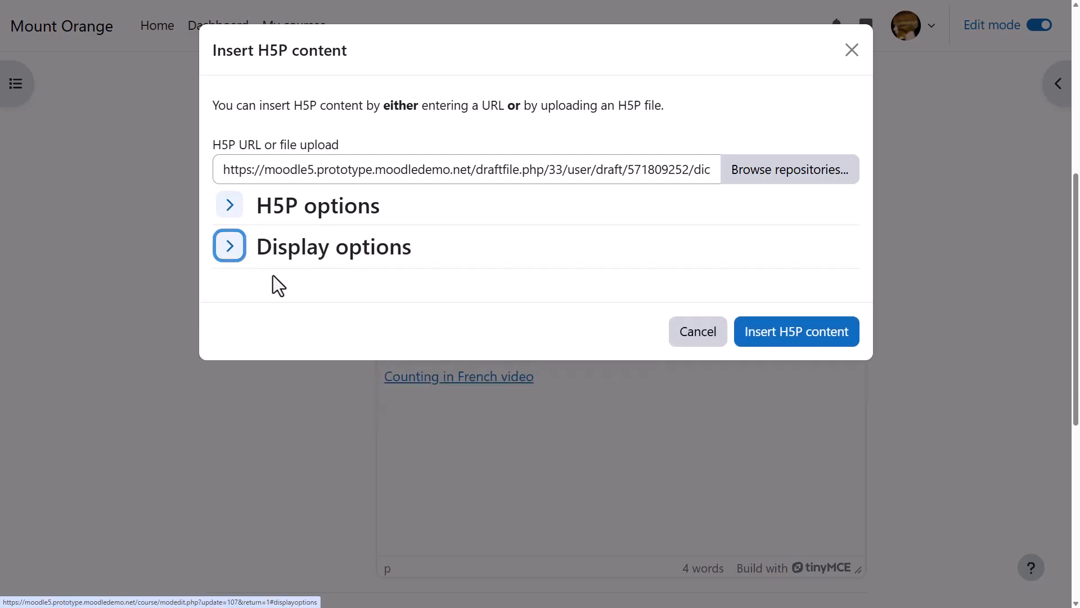
left_click(797, 331)
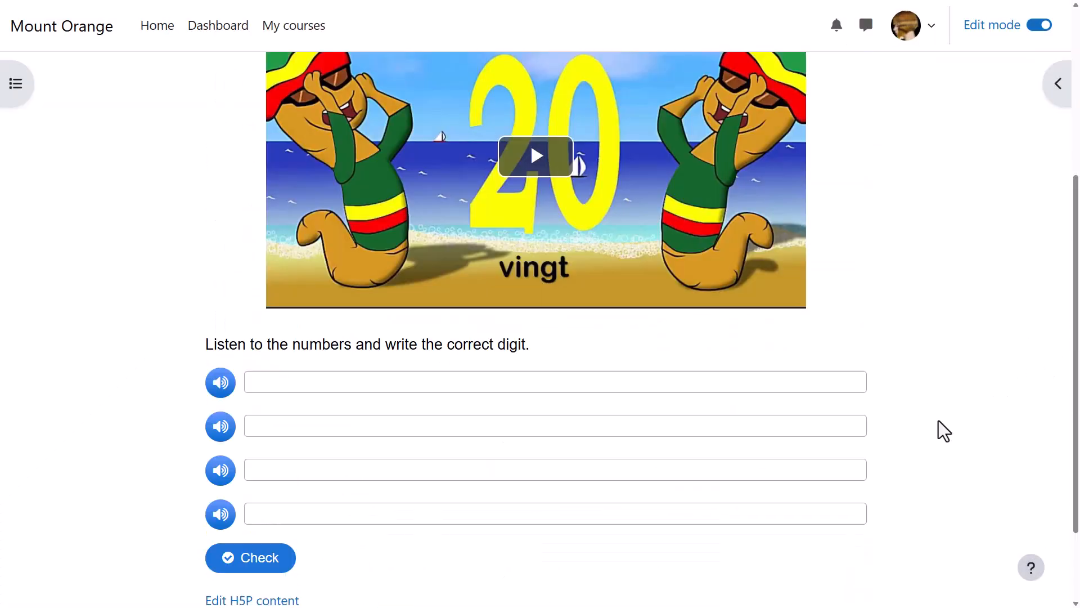